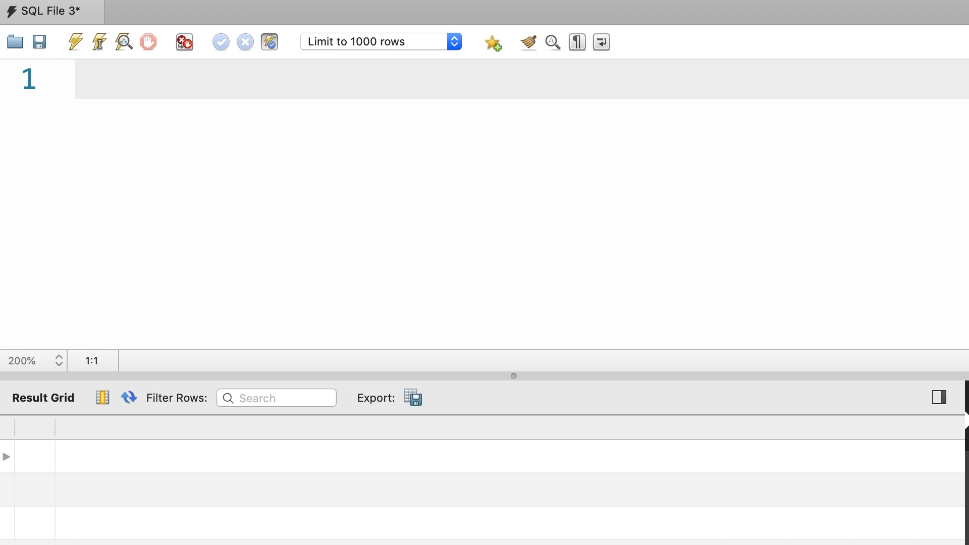
pyautogui.write('DATE_ADD(')
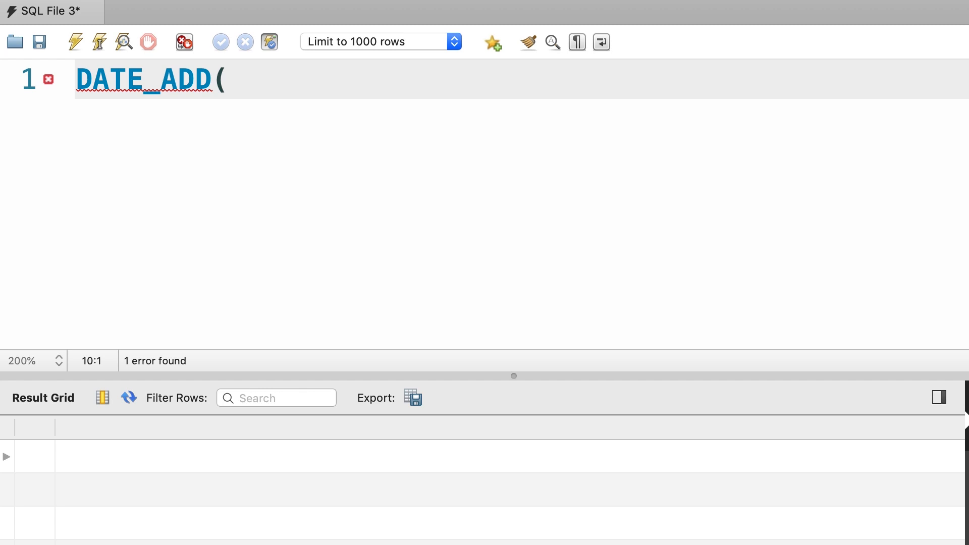
pyautogui.write('NOW()')
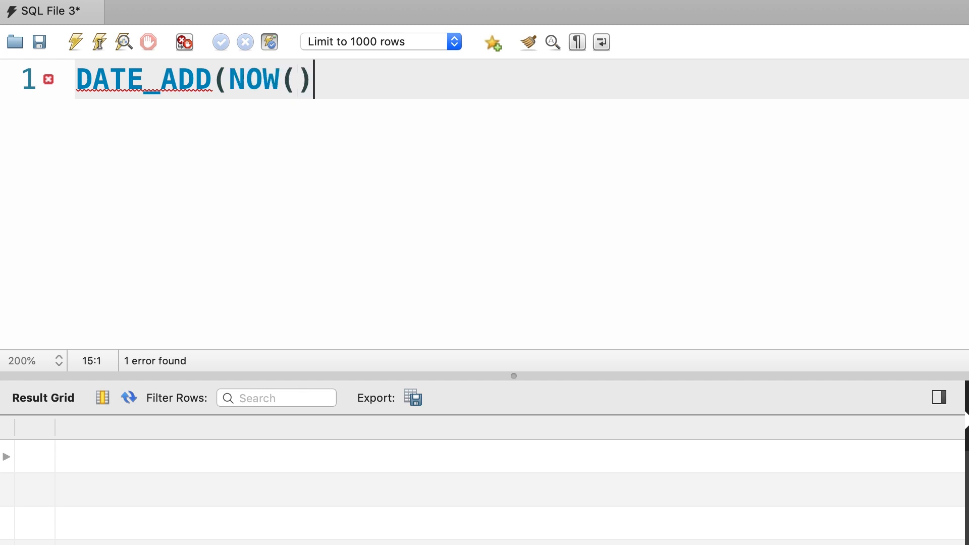
pyautogui.write(', INTERVA')
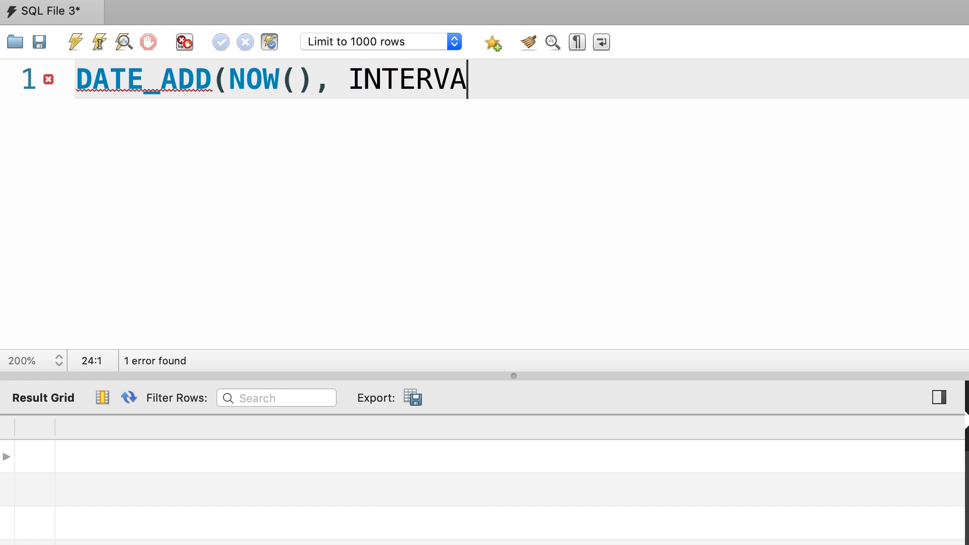
pyautogui.write('L 1 DAY)')
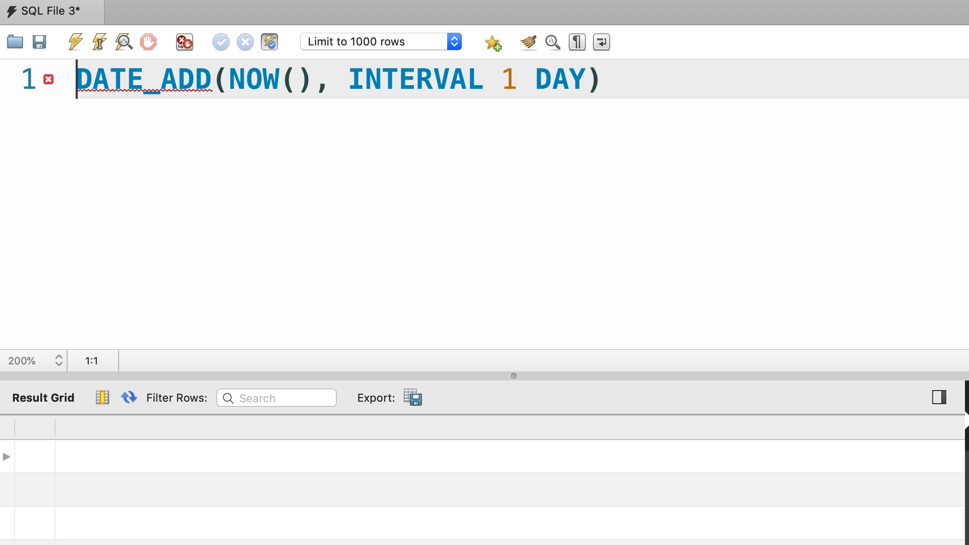
pyautogui.write('SELECT')
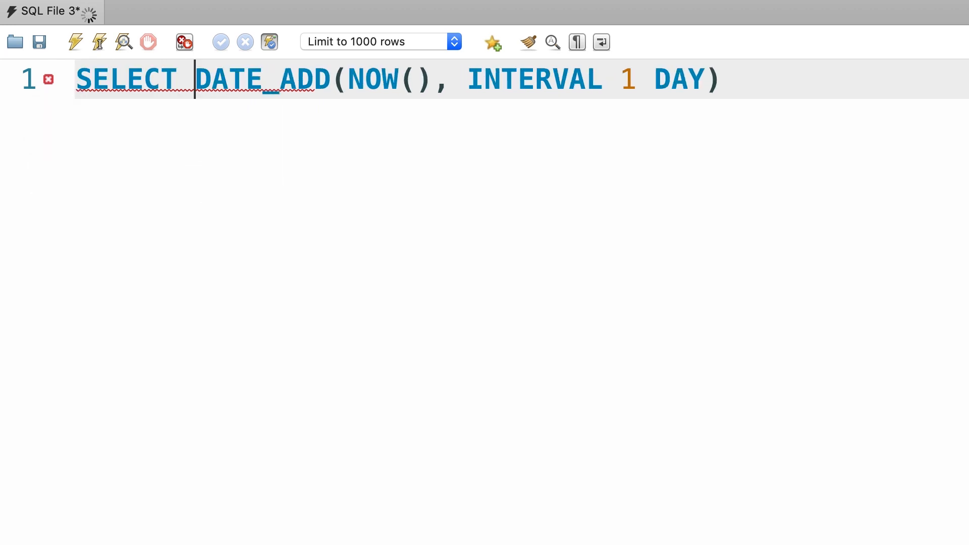
pyautogui.click(74, 42)
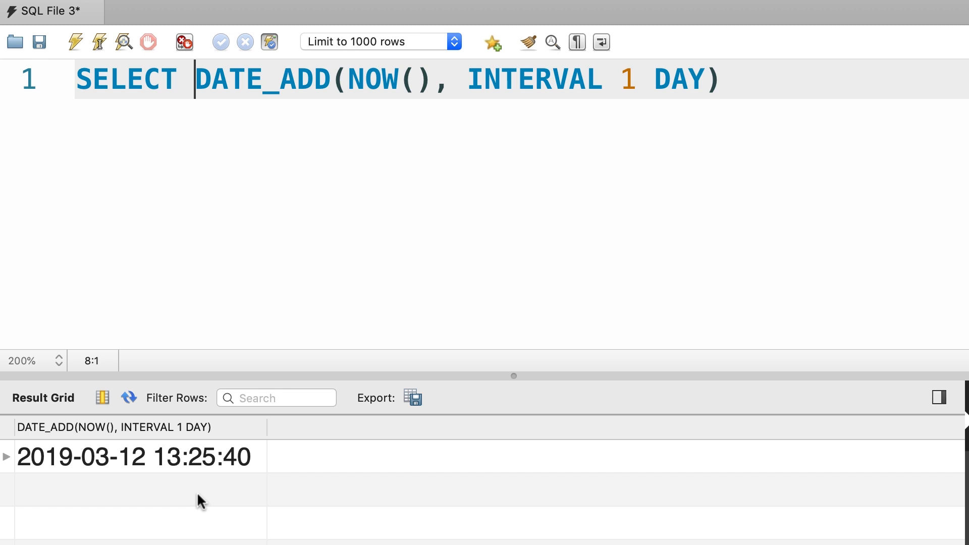
pyautogui.moveTo(345, 306)
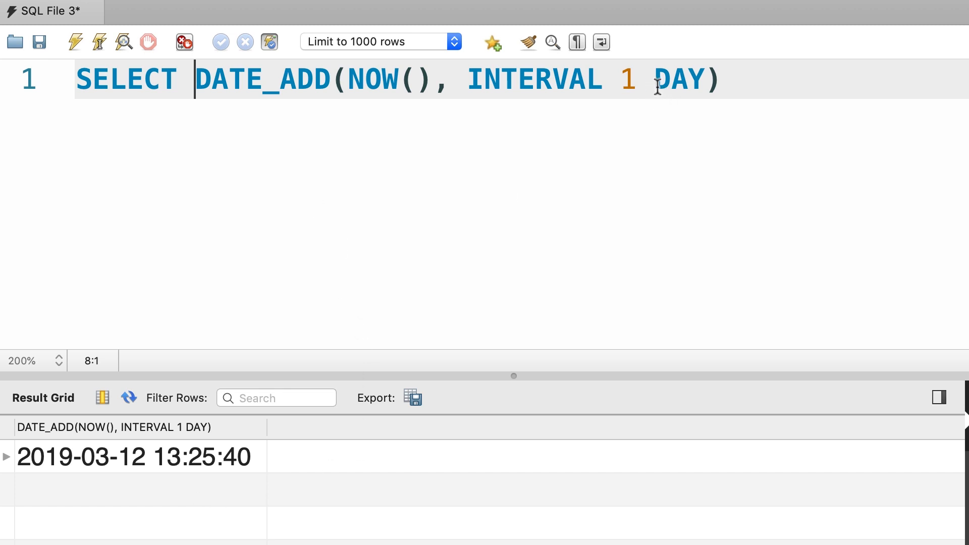
# Run the query with a 1 YEAR interval, then remove the minus sign for DATE_SUB.
pyautogui.write('YEAR')
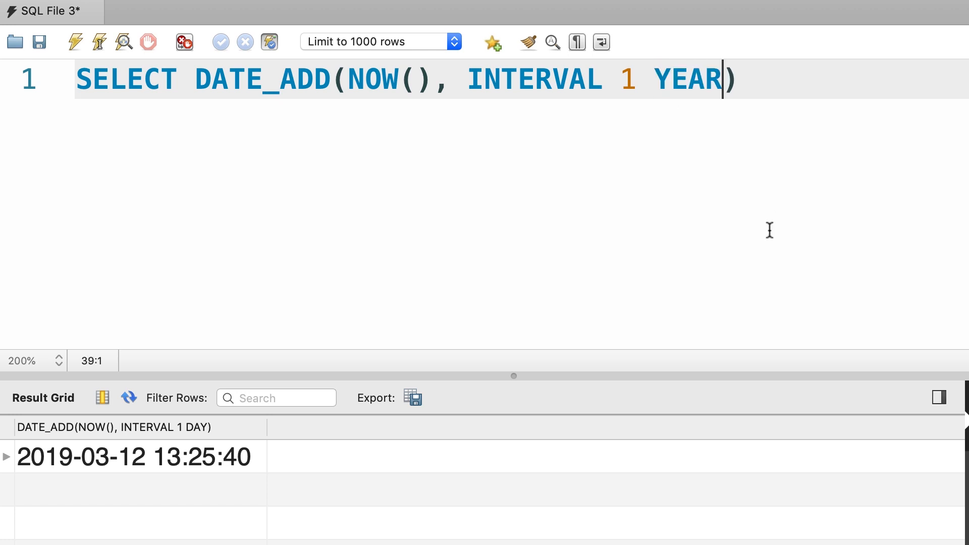
pyautogui.click(74, 42)
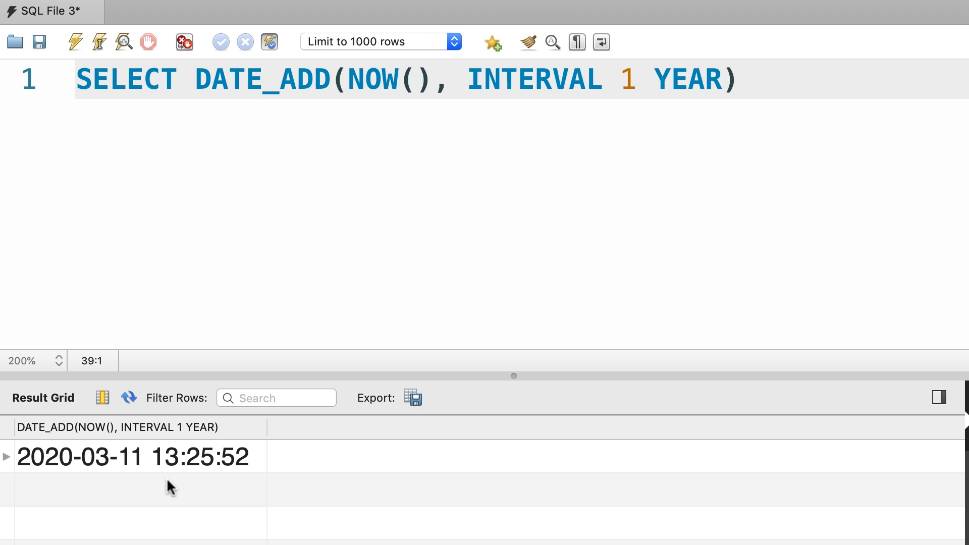
pyautogui.moveTo(219, 487)
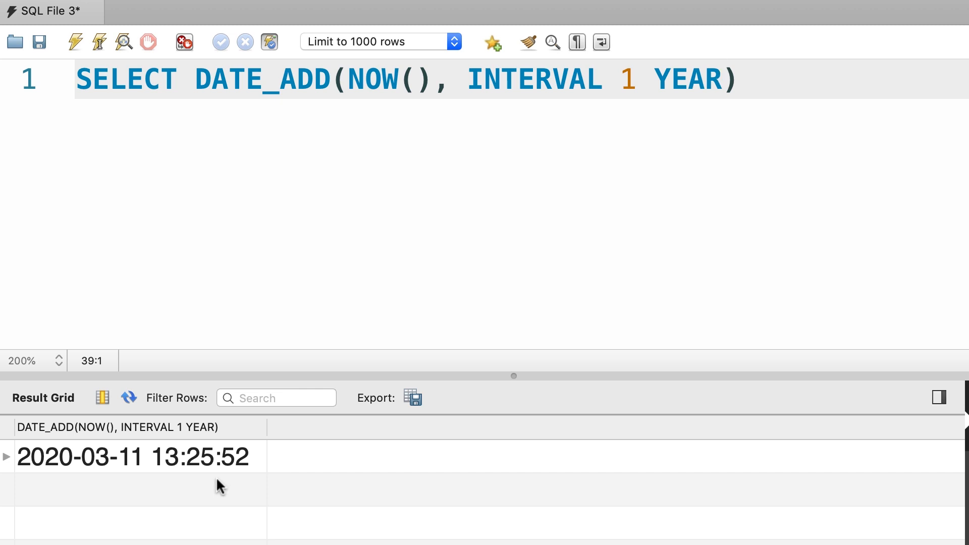
pyautogui.moveTo(173, 261)
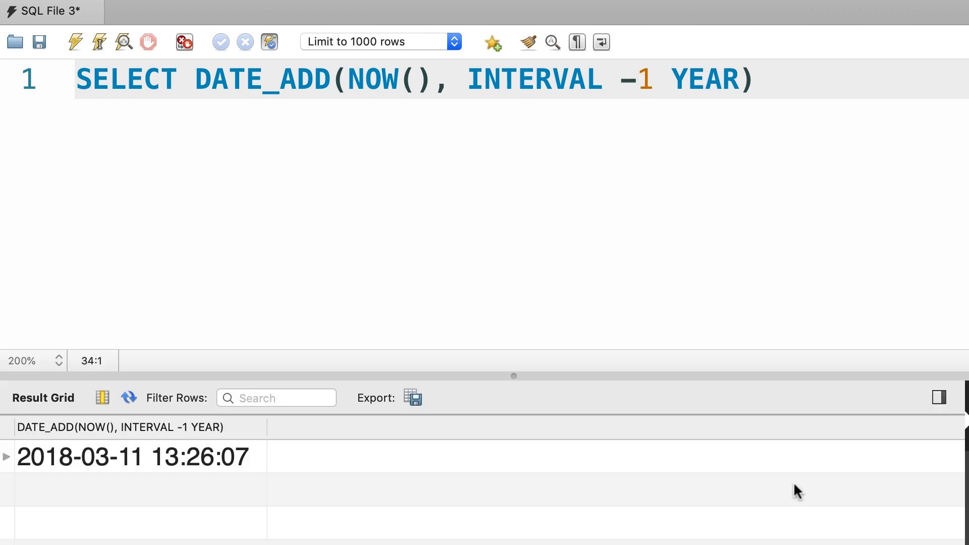
pyautogui.moveTo(113, 509)
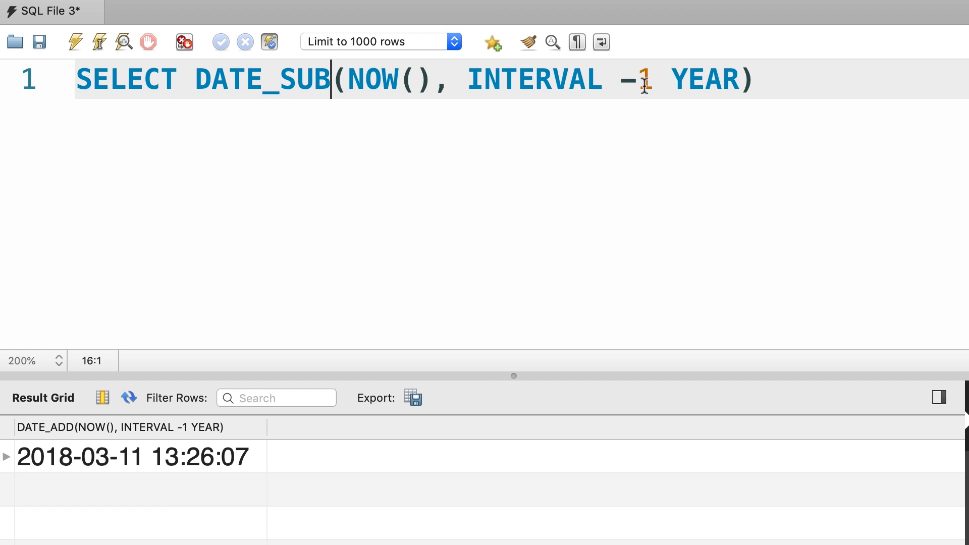
pyautogui.press('Backspace')
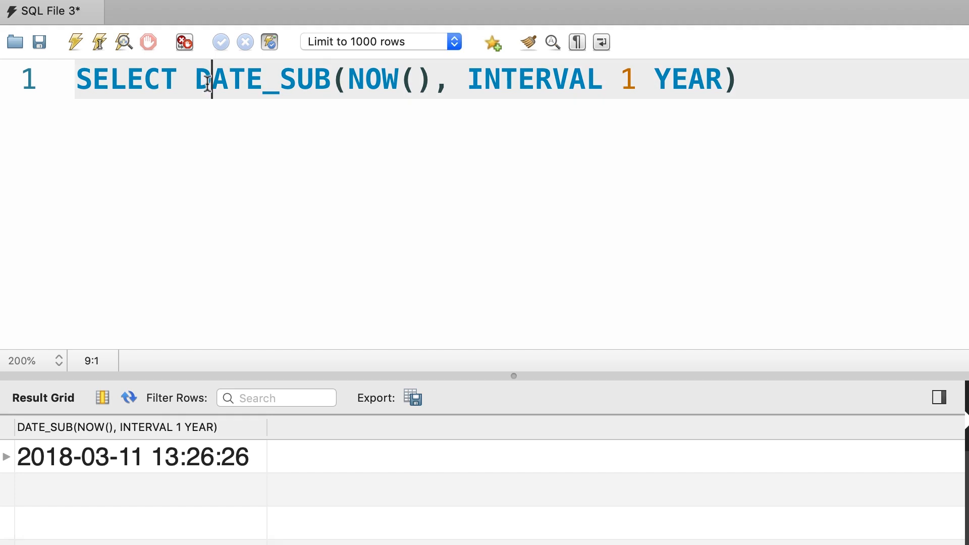
# Write SELECT DATEDIFF('2019-01-05', '2019-01-01') to count the days between the dates.
pyautogui.write('DATEDIFF')
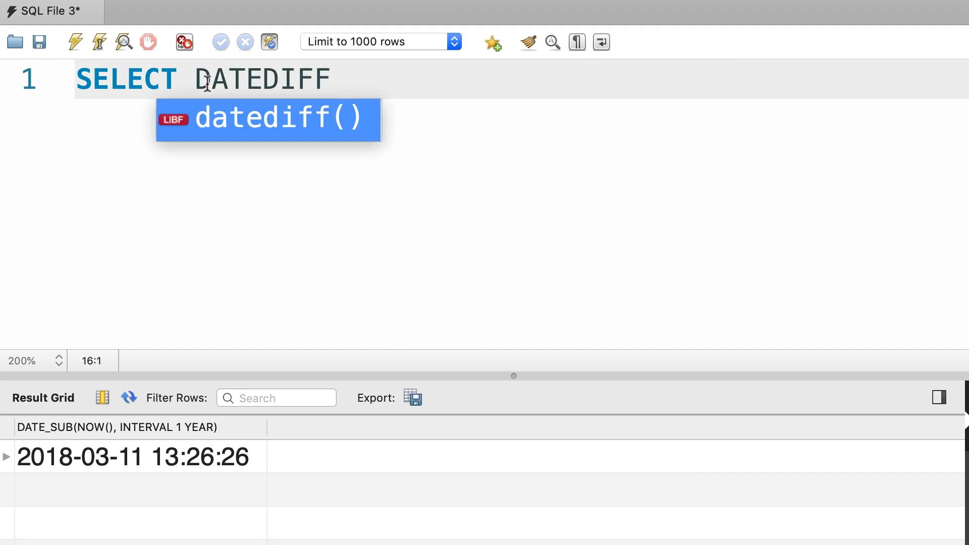
pyautogui.write("('201")
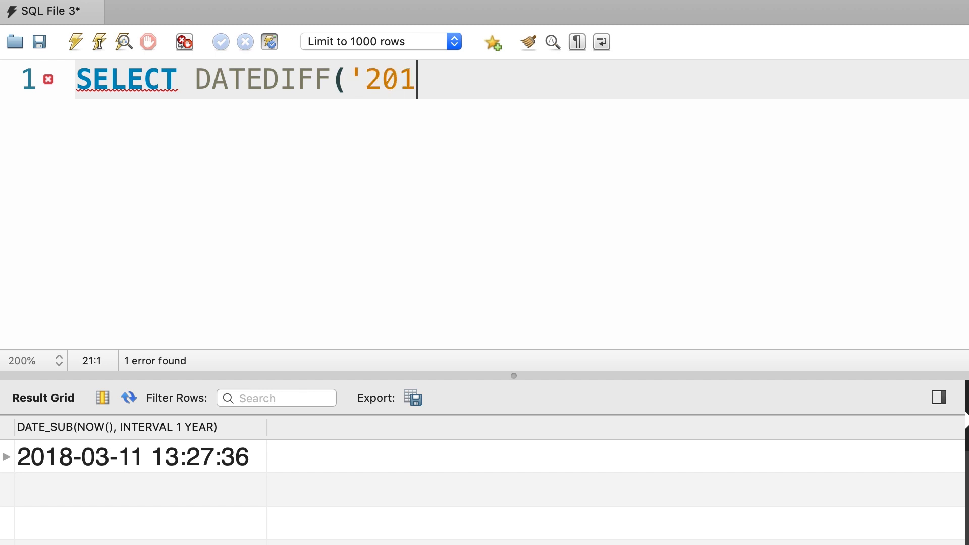
pyautogui.write('9-01-0')
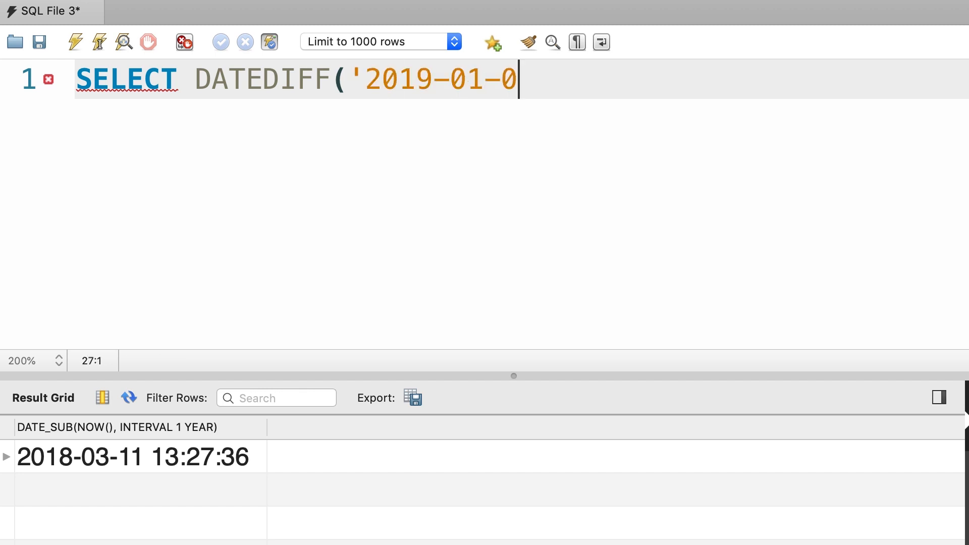
pyautogui.write("5', '2019-01-01")
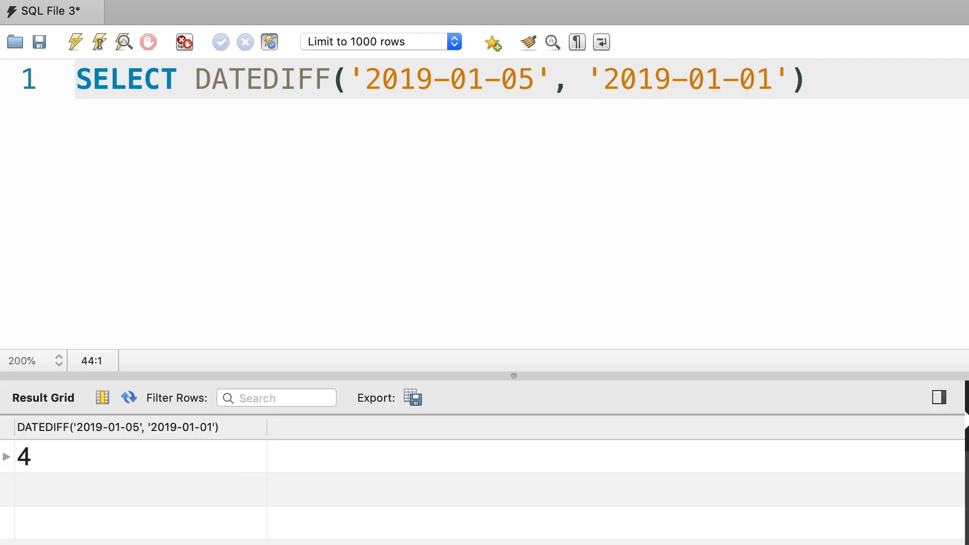
pyautogui.moveTo(597, 266)
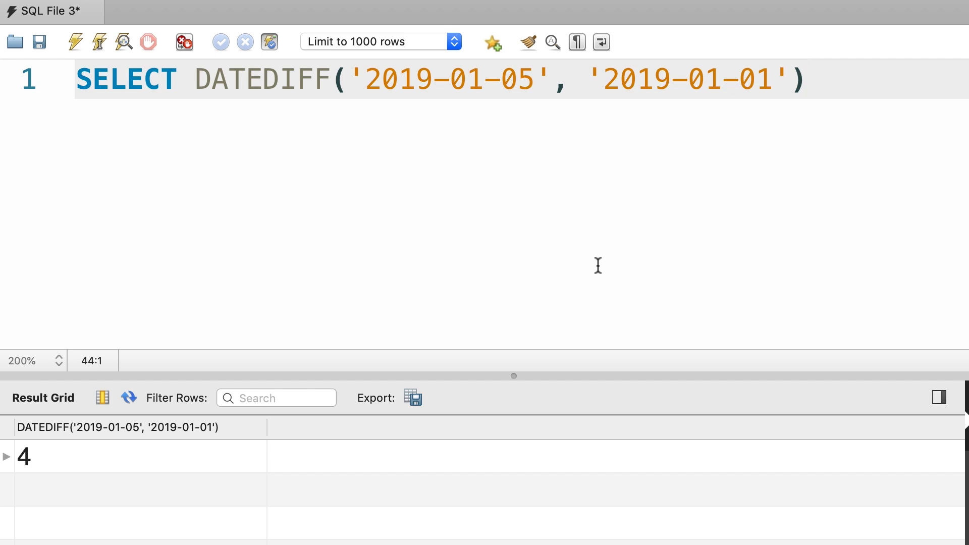
# Add times 09:00 and 17:00 to the DATEDIFF dates and swap the two arguments.
pyautogui.click(536, 80)
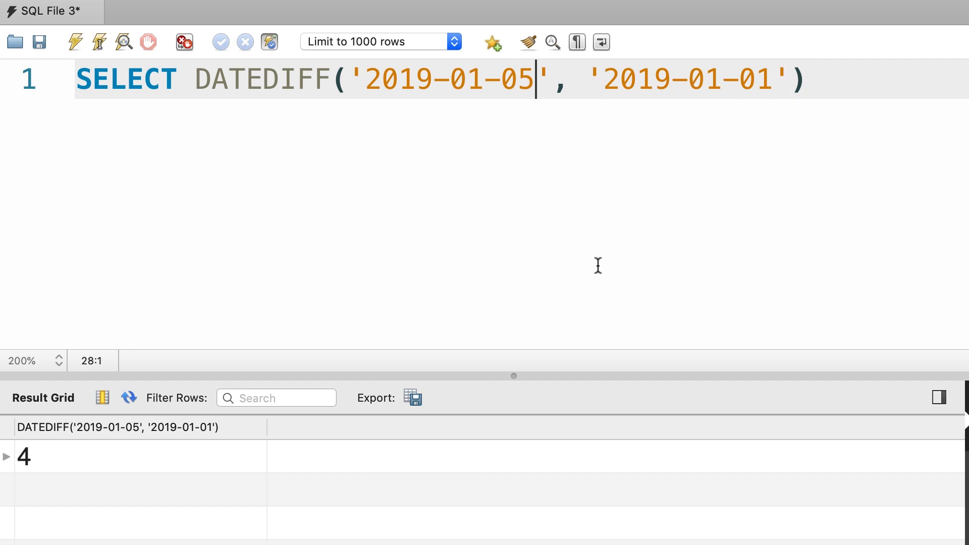
pyautogui.write('09:00')
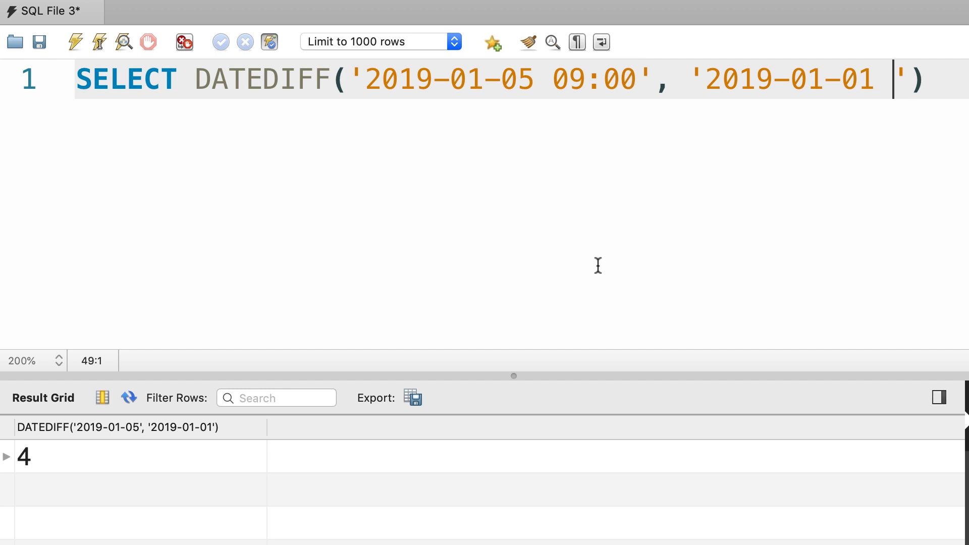
pyautogui.write('17:00')
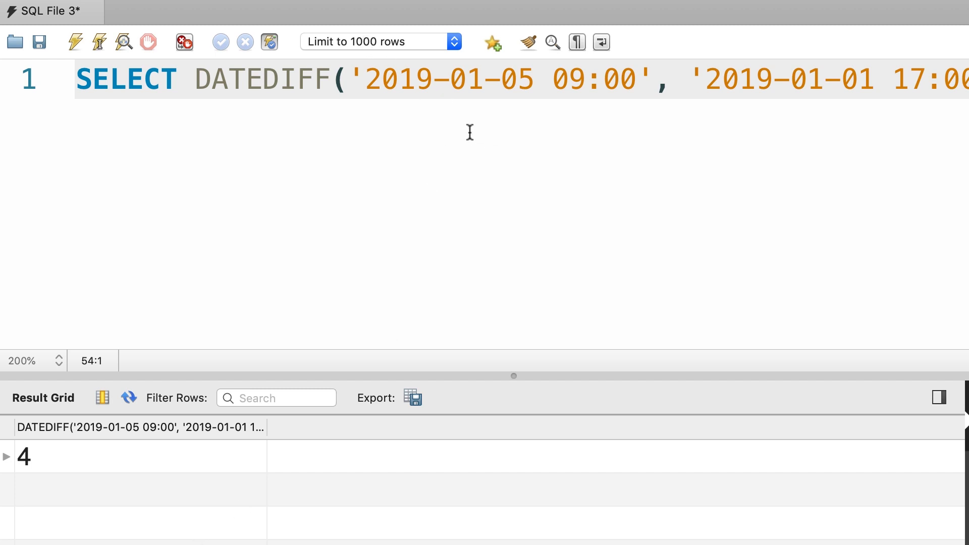
pyautogui.moveTo(147, 397)
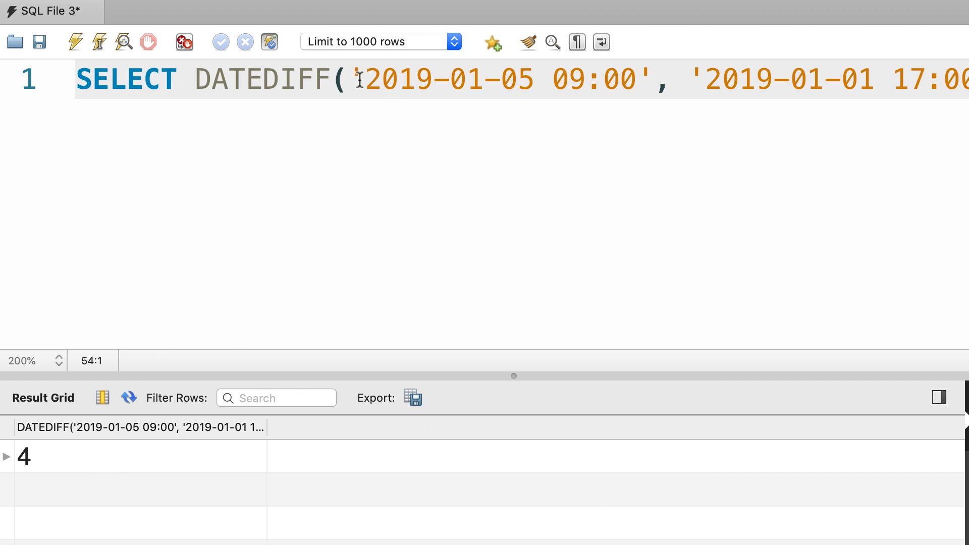
pyautogui.moveTo(353, 79); pyautogui.dragTo(658, 79)
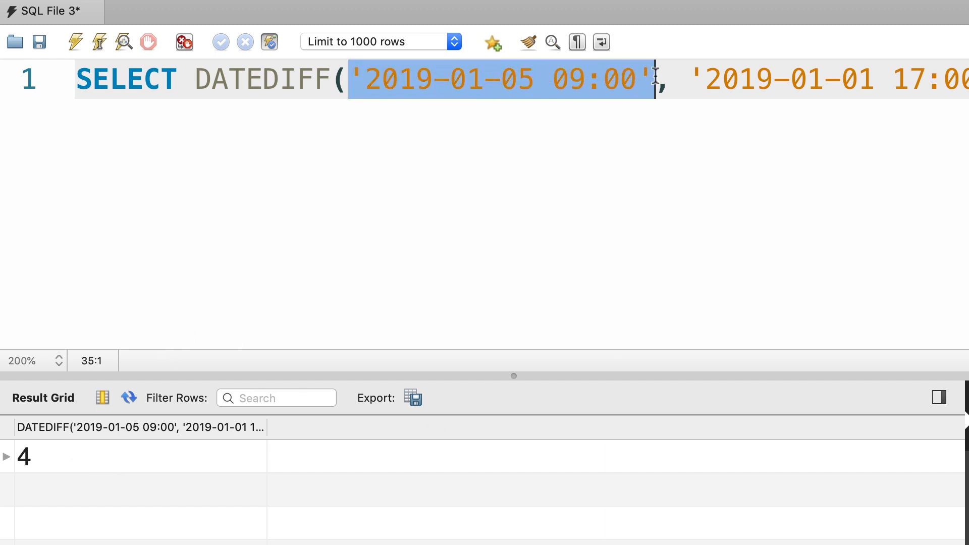
pyautogui.write("'2019-01-01 17:00'")
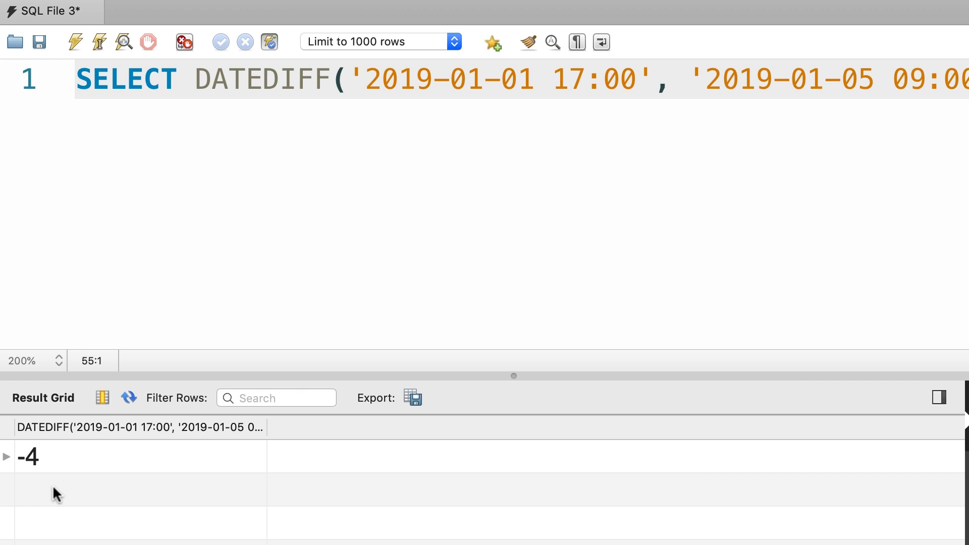
pyautogui.moveTo(208, 73)
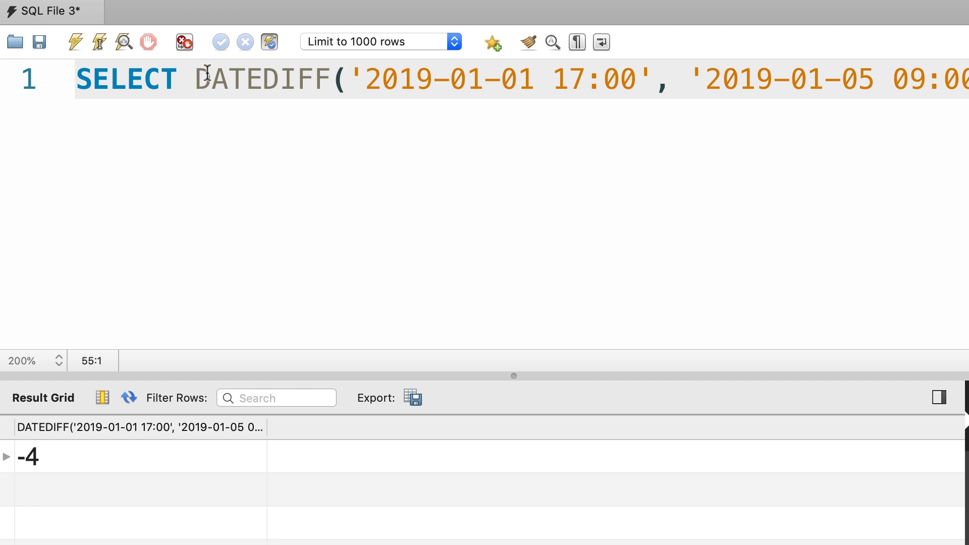
# Write SELECT TIME_TO_SEC('09:00') to convert 09:00 into 32400 seconds.
pyautogui.write('TIM')
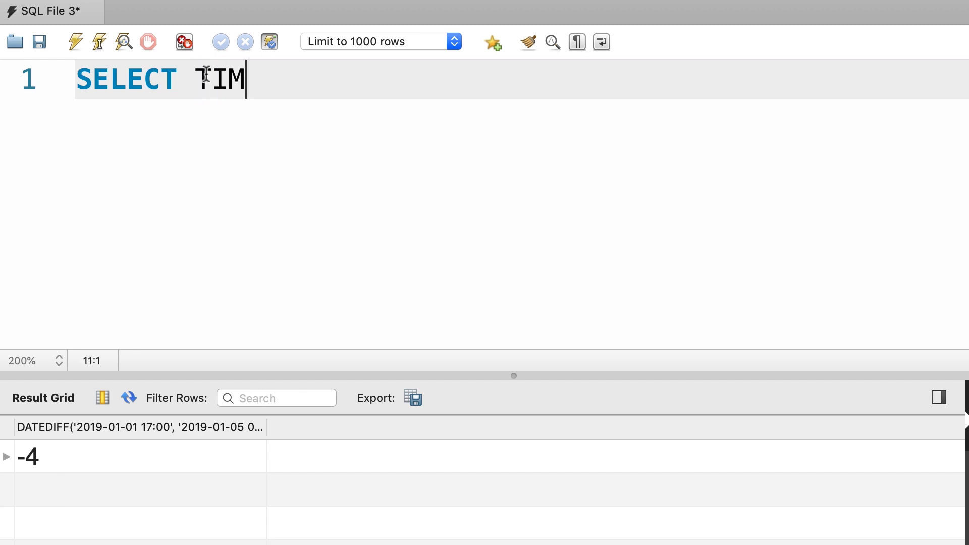
pyautogui.write('E_TO_SEC(')
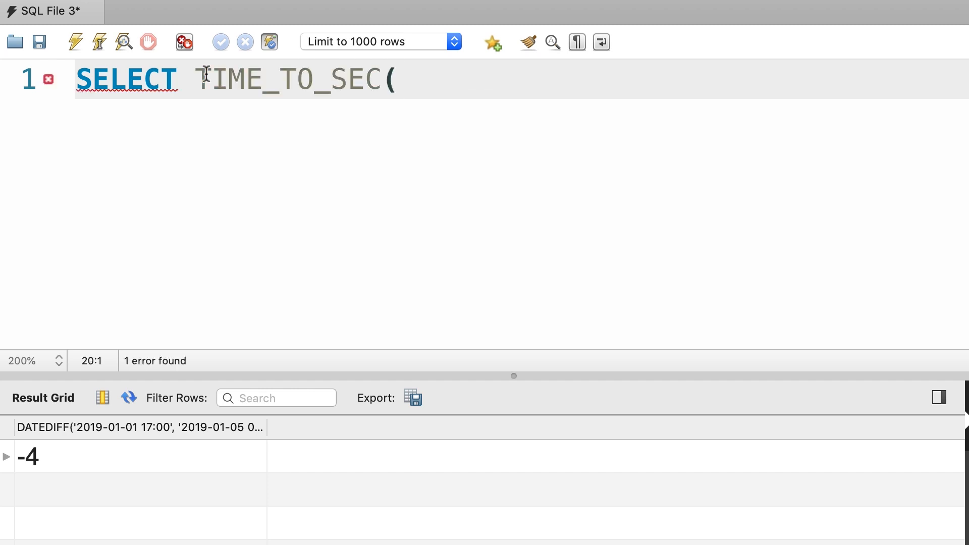
pyautogui.write("'")
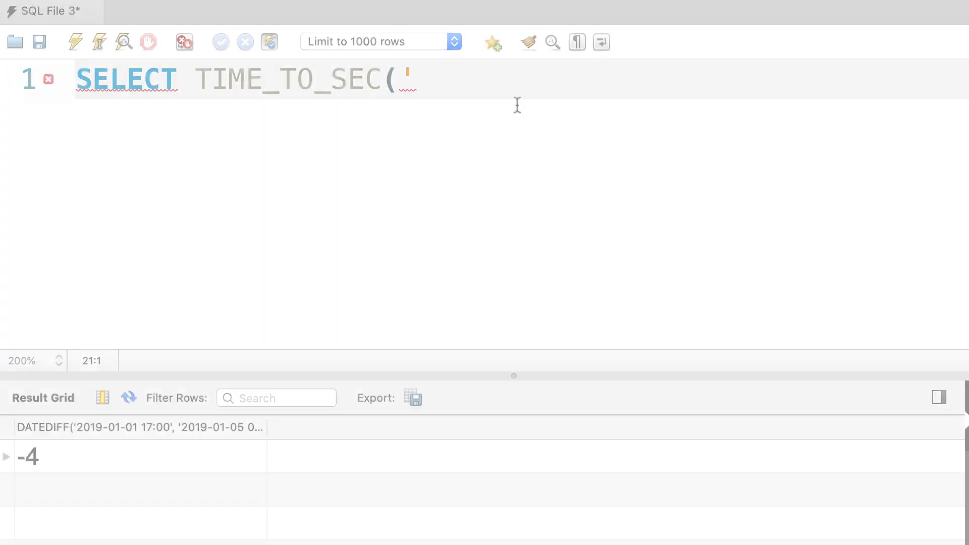
pyautogui.write('09:00')
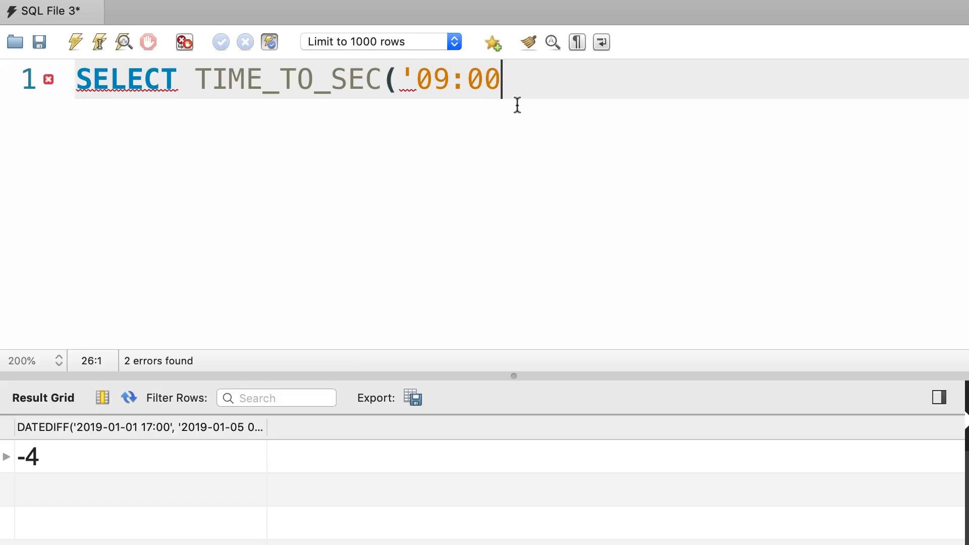
pyautogui.write("')")
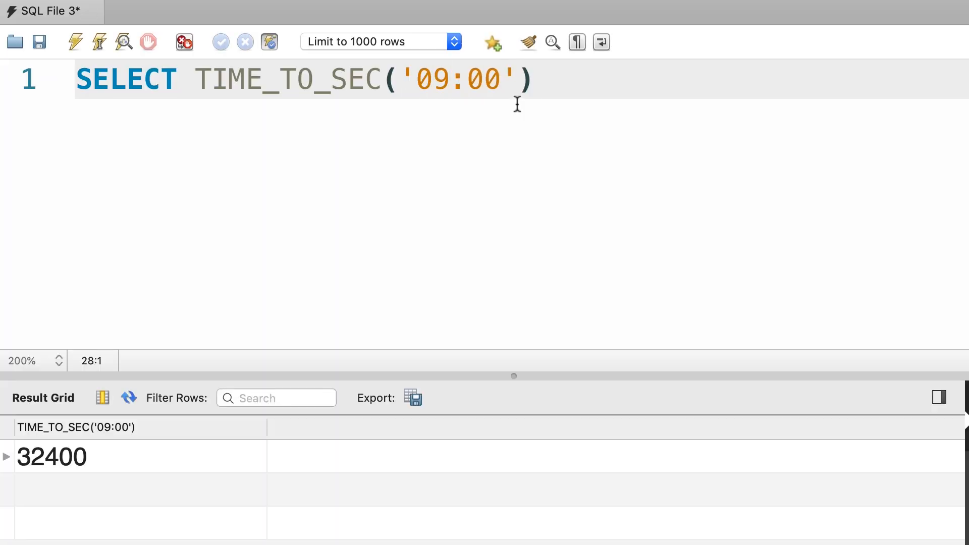
pyautogui.moveTo(58, 496)
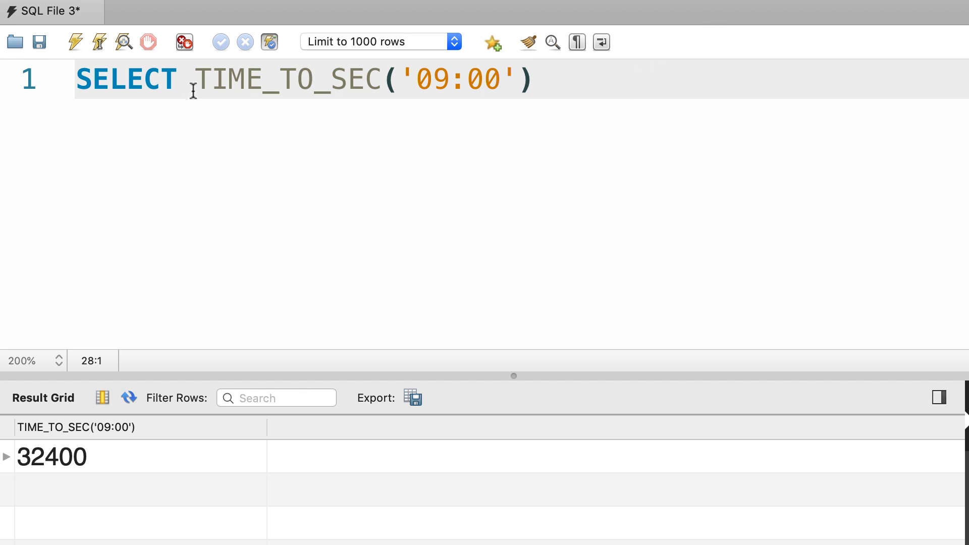
# Append - TIME_TO_SEC('09:02') after the existing TIME_TO_SEC('09:00') call.
pyautogui.moveTo(201, 80); pyautogui.dragTo(530, 79)
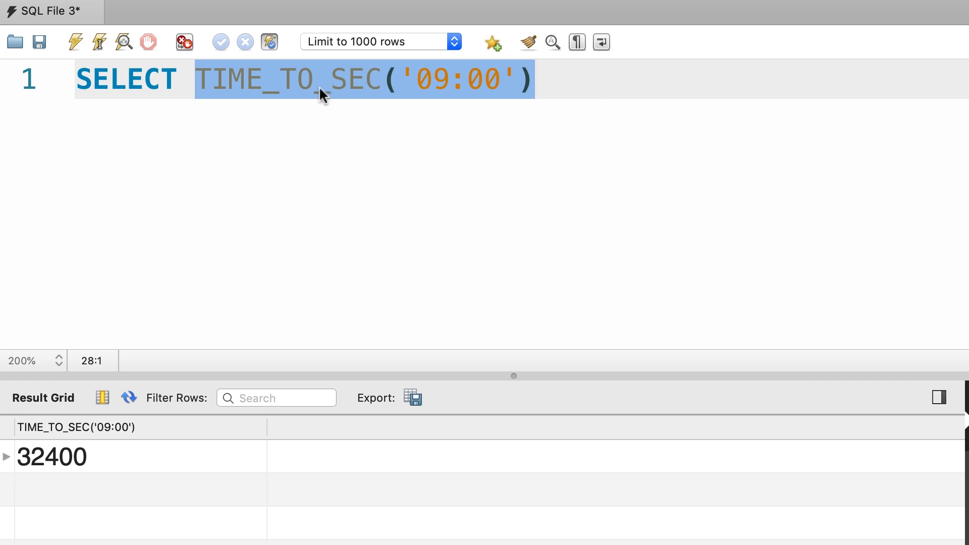
pyautogui.click(550, 79)
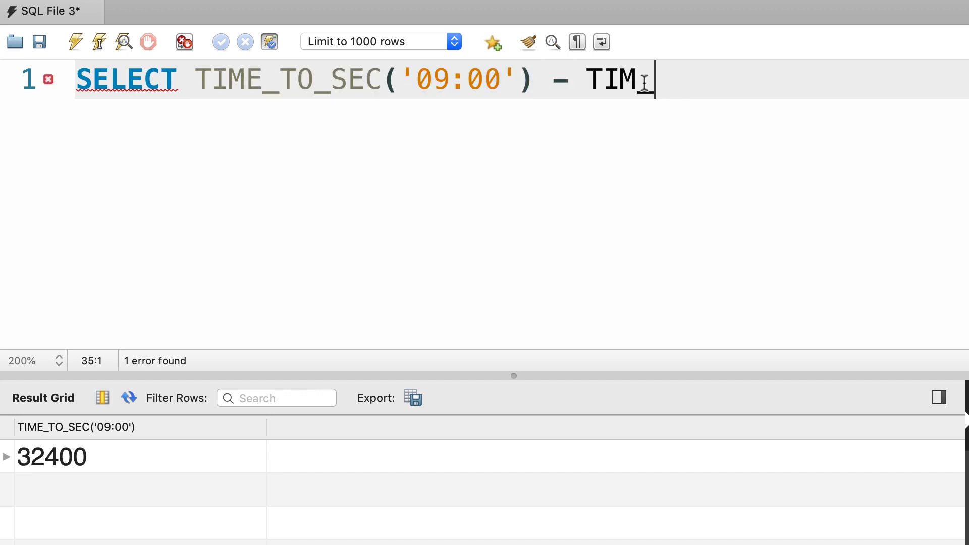
pyautogui.write('E_TO_SEC')
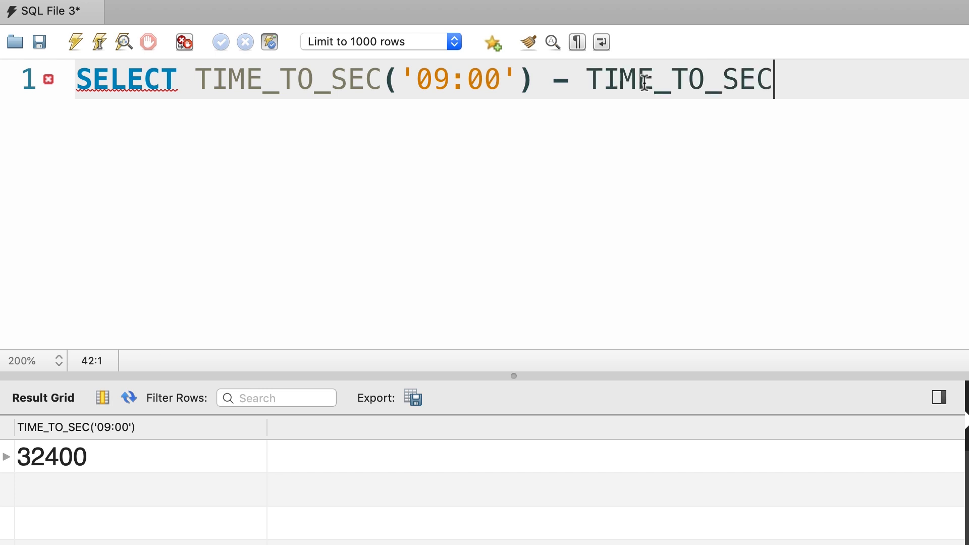
pyautogui.write("('09")
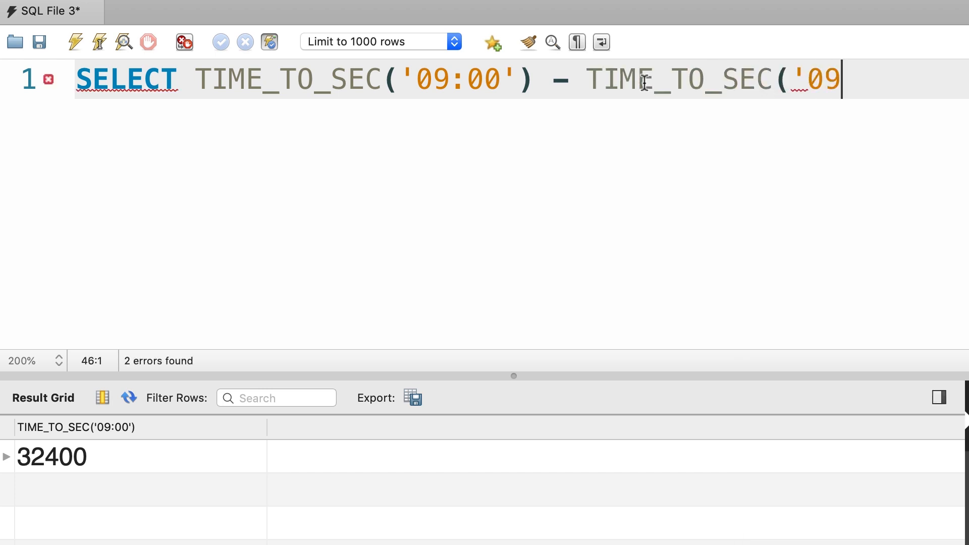
pyautogui.write(":02')")
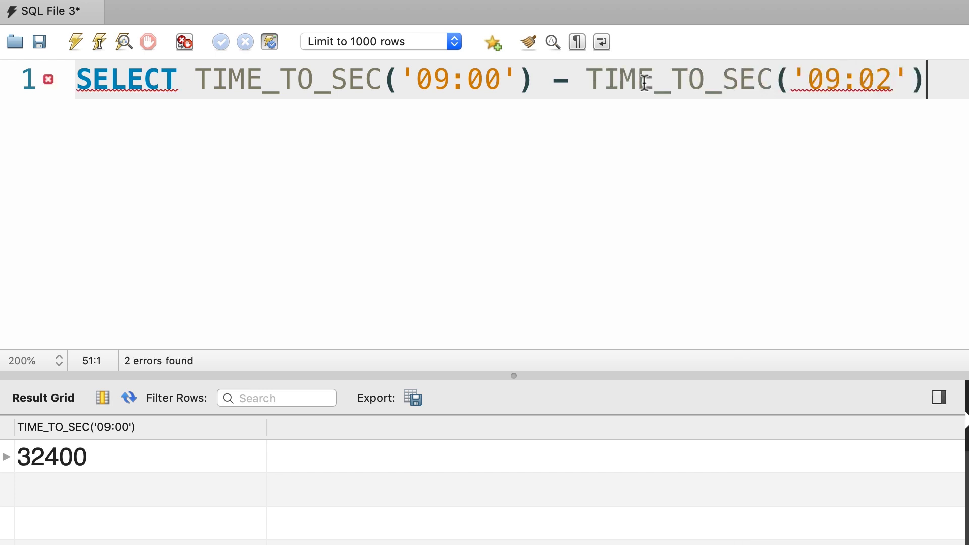